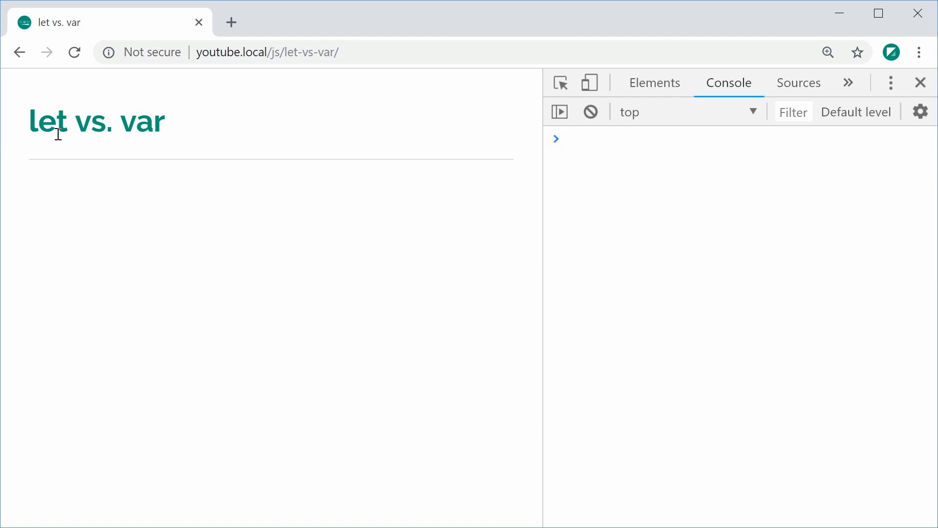
{"action": "mouse_move", "coordinate": [158, 166]}
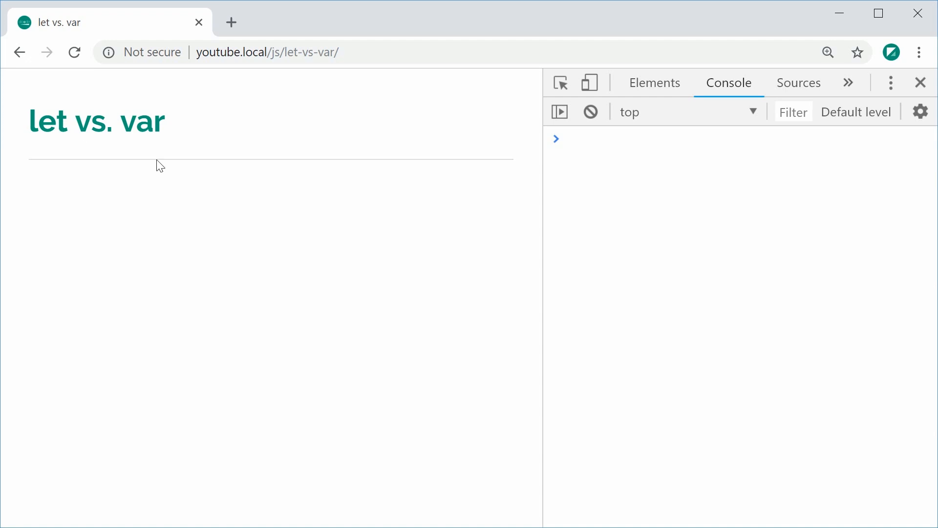
{"action": "mouse_move", "coordinate": [68, 154]}
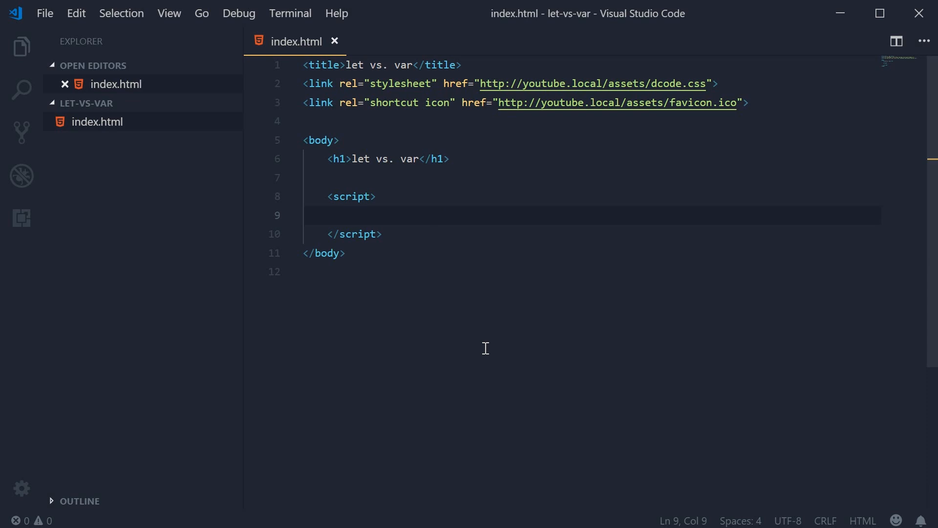
Write `let a = 5;` followed by `console.log(a);` inside the script tag
{"action": "type", "text": "let a"}
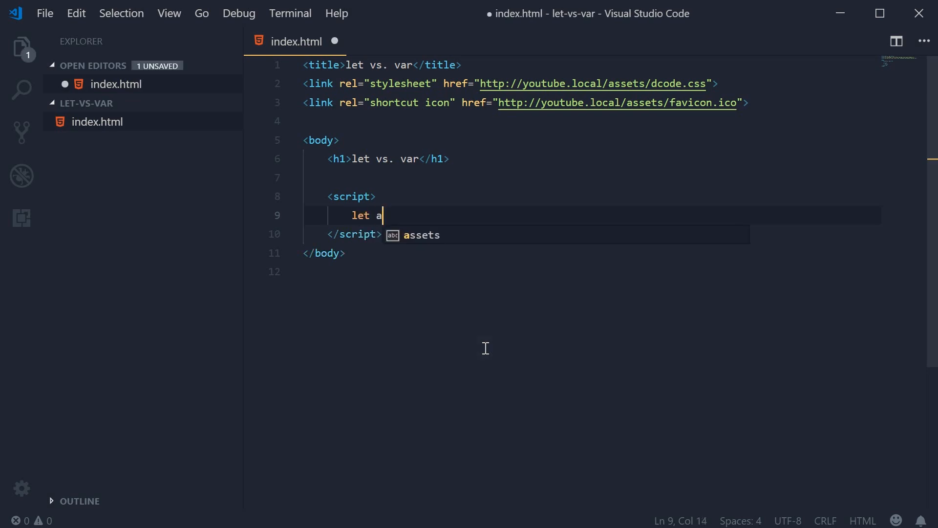
{"action": "type", "text": "= 5;"}
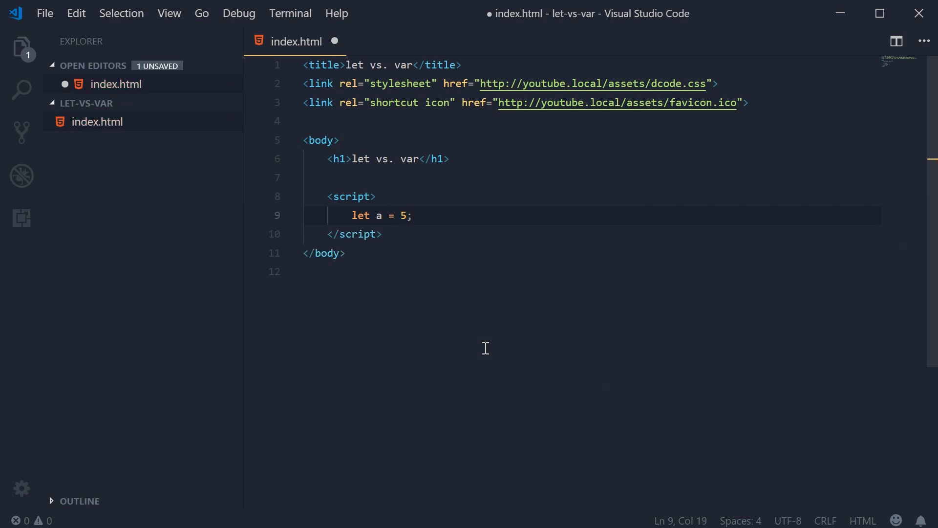
{"action": "type", "text": "on"}
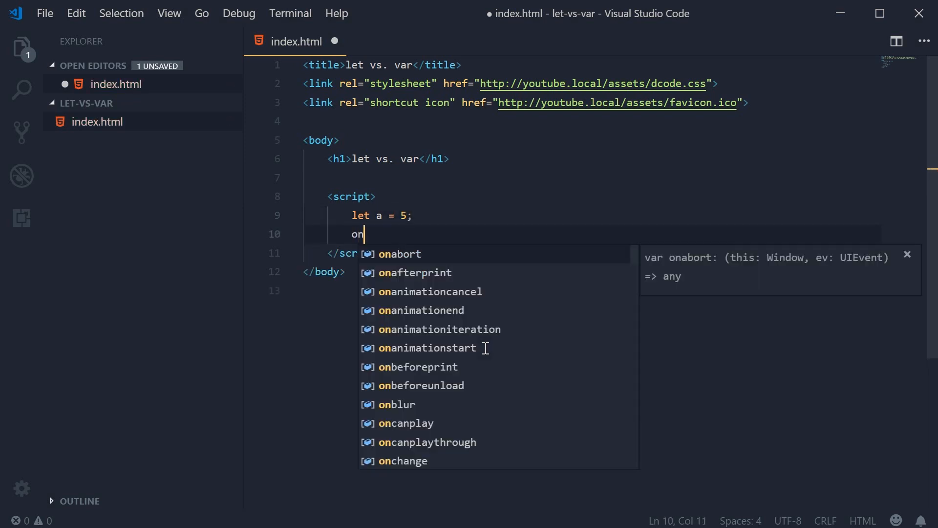
{"action": "type", "text": "console.log(a"}
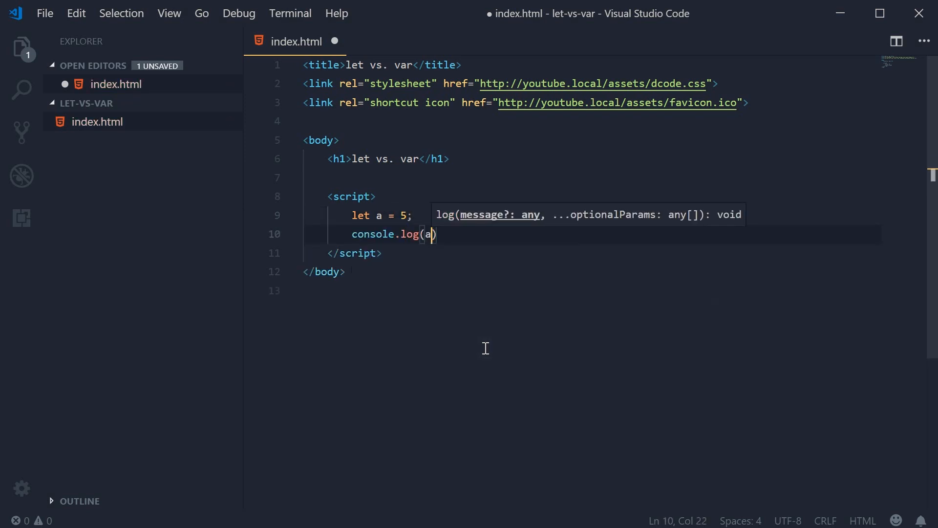
{"action": "type", "text": ";"}
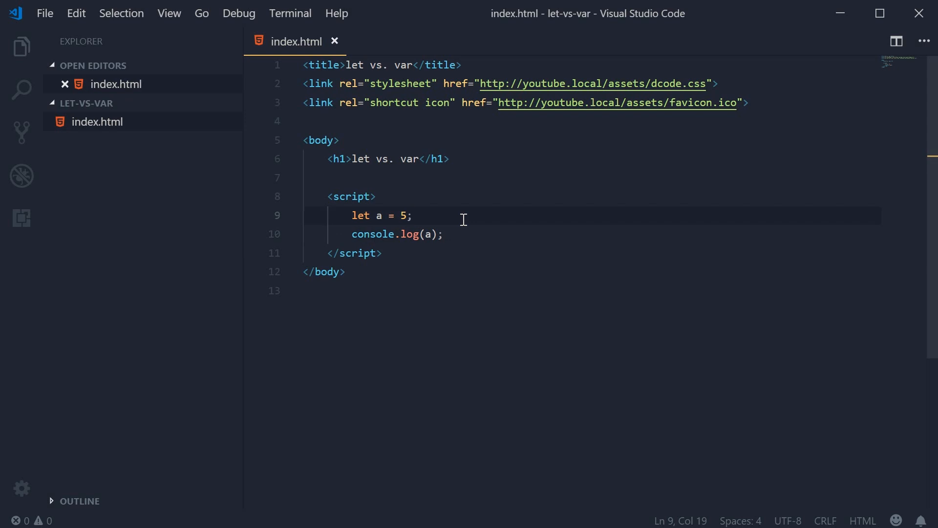
Add `a = 10;` above the console.log and save index.html
{"action": "type", "text": "a = 10;"}
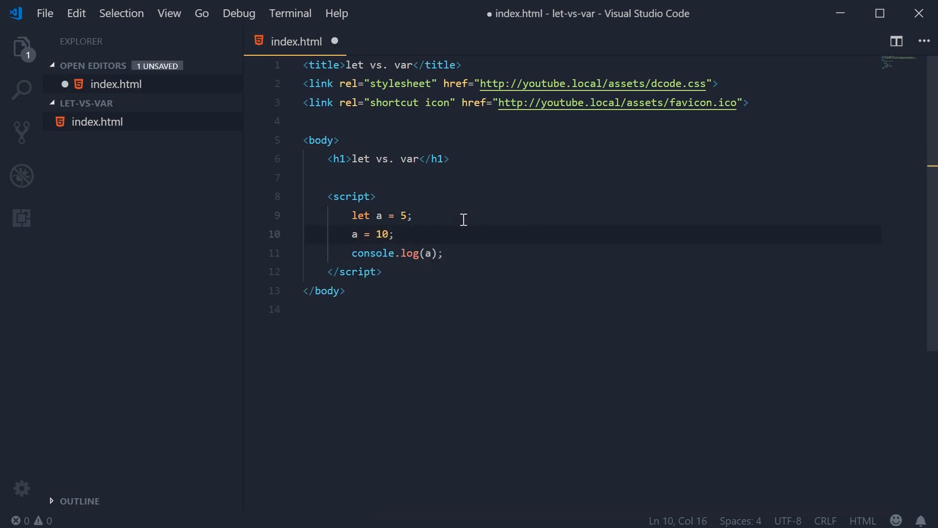
{"action": "key", "text": "ctrl+s"}
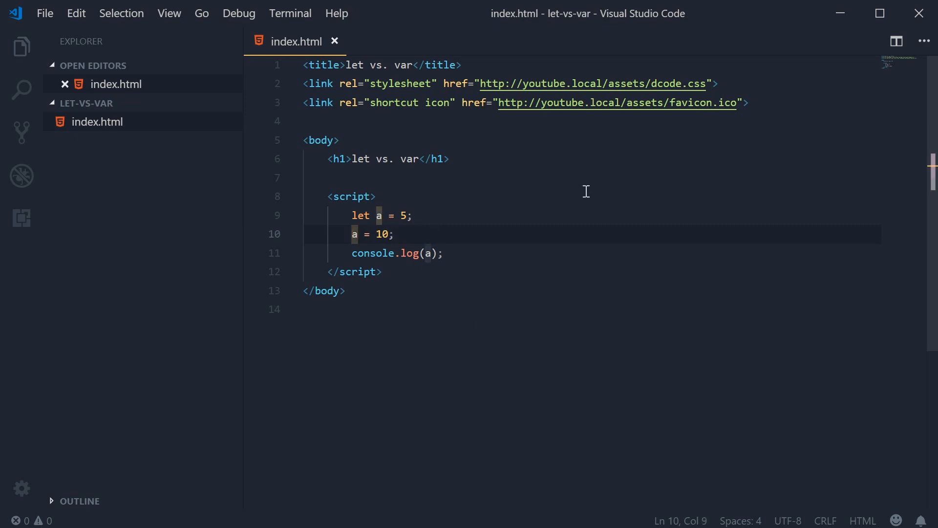
Change the reassignment to `let a = 10;`, save, and reload the page in Chrome
{"action": "type", "text": "let"}
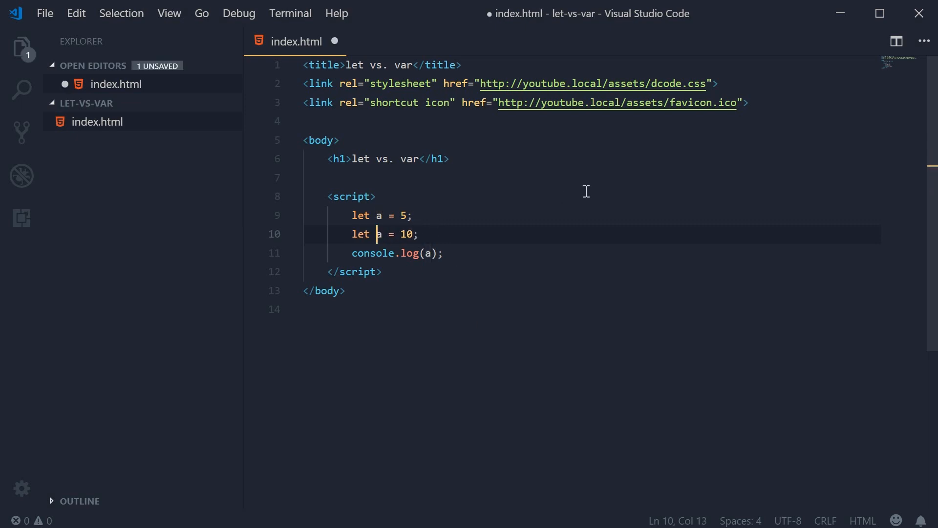
{"action": "key", "text": "ctrl+s"}
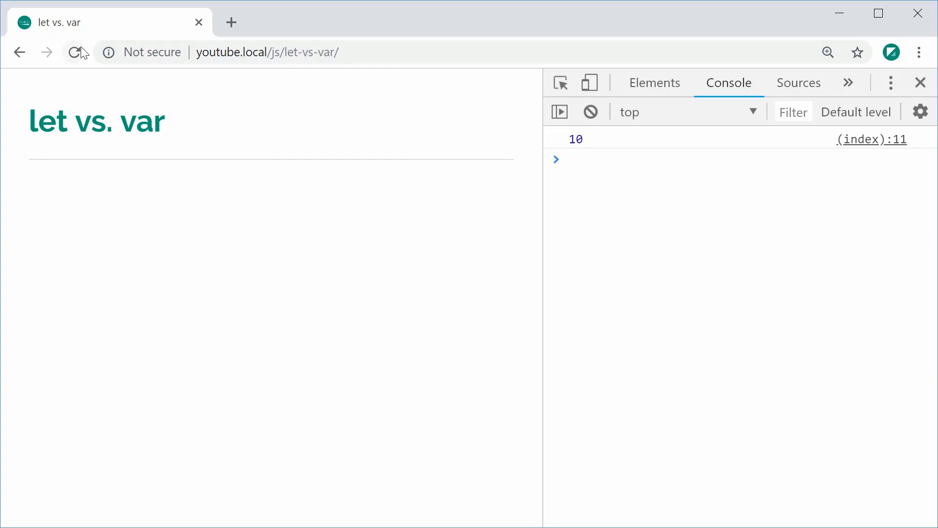
{"action": "left_click", "coordinate": [74, 52]}
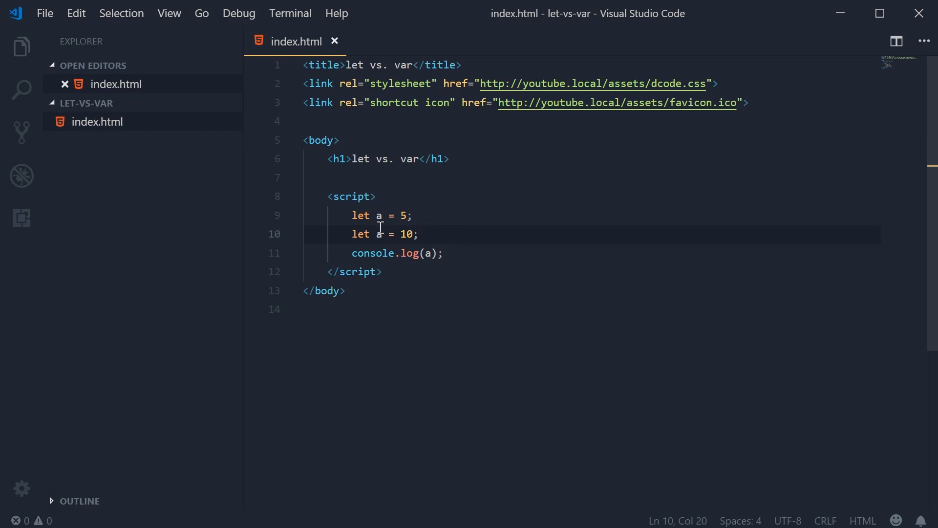
{"action": "double_click", "coordinate": [361, 215]}
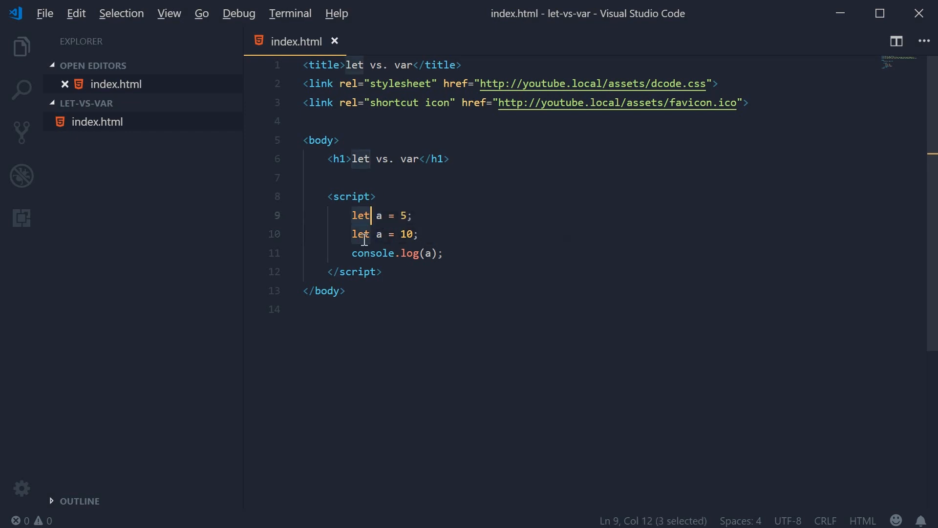
{"action": "type", "text": "var"}
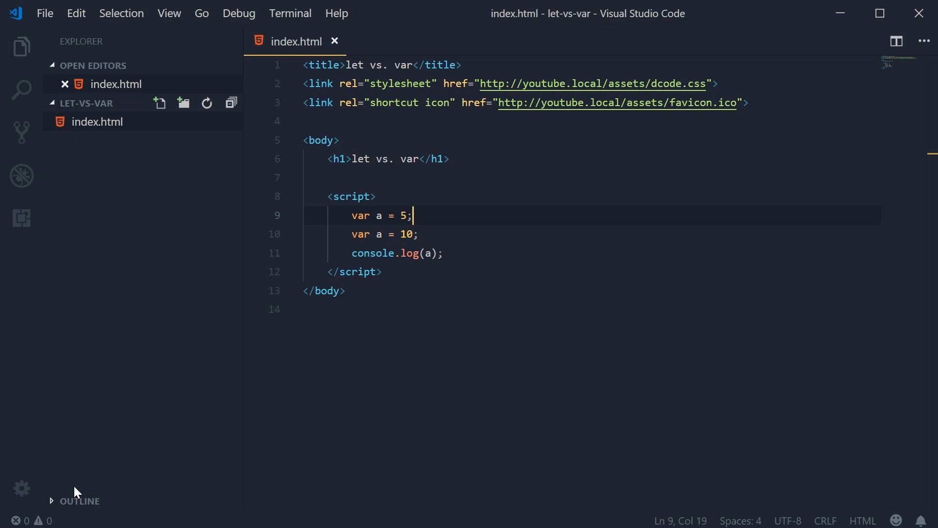
{"action": "type", "text": "let"}
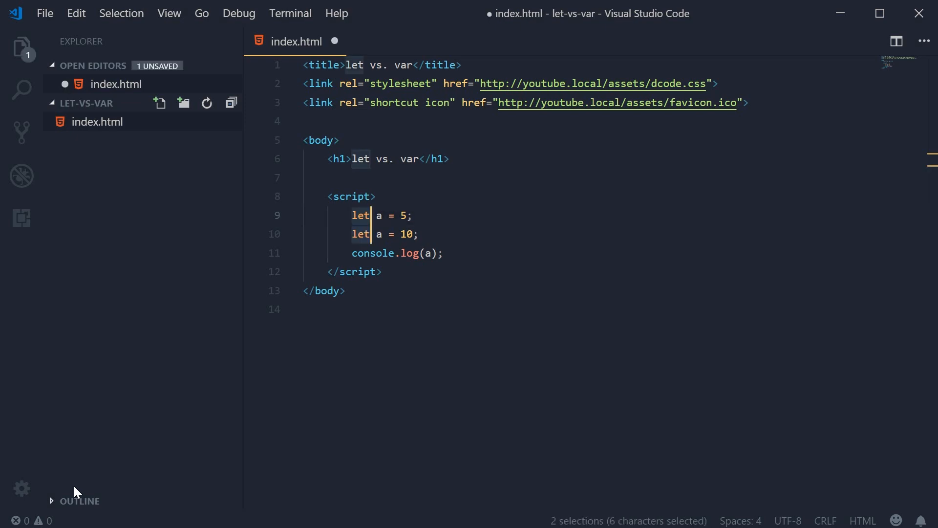
{"action": "key", "text": "ctrl+s"}
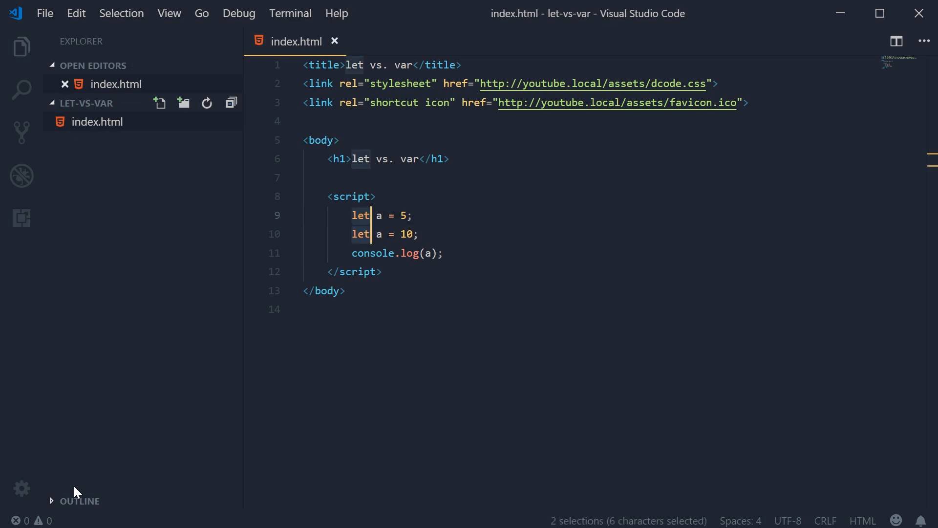
{"action": "mouse_move", "coordinate": [198, 414]}
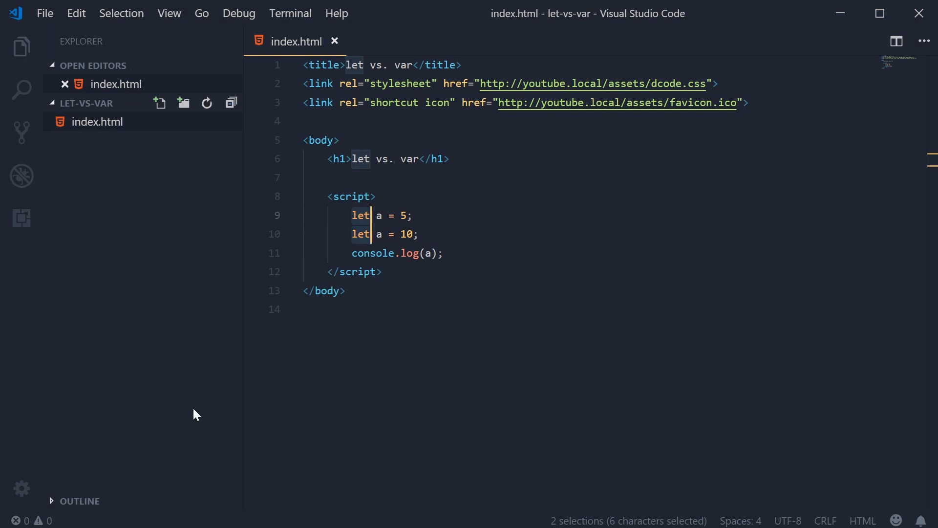
{"action": "key", "text": "Delete"}
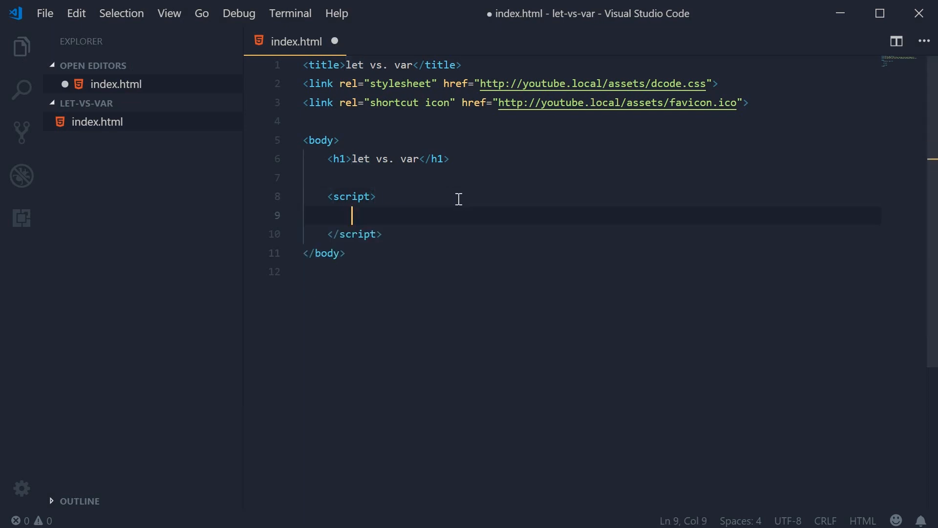
Write an `if (10 > 2) {` block declaring `let a = 5;` inside it
{"action": "type", "text": "if"}
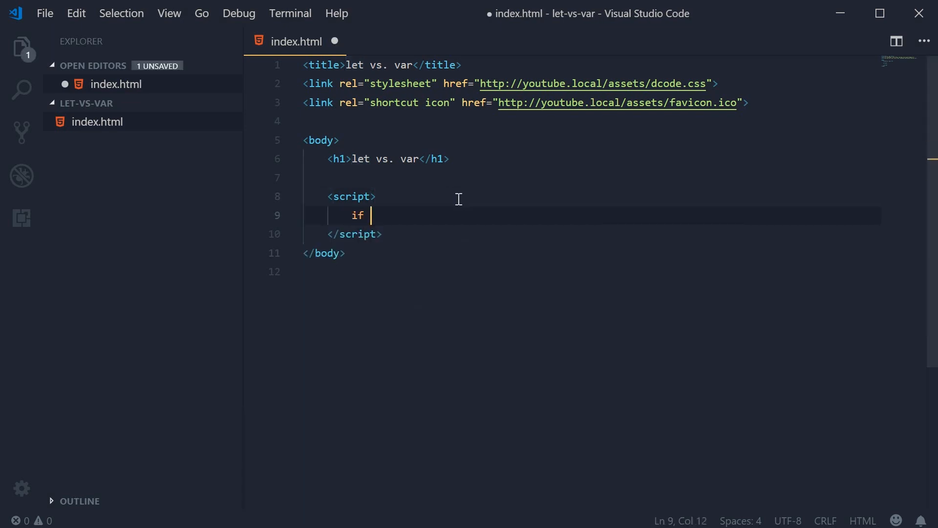
{"action": "type", "text": "(10 >"}
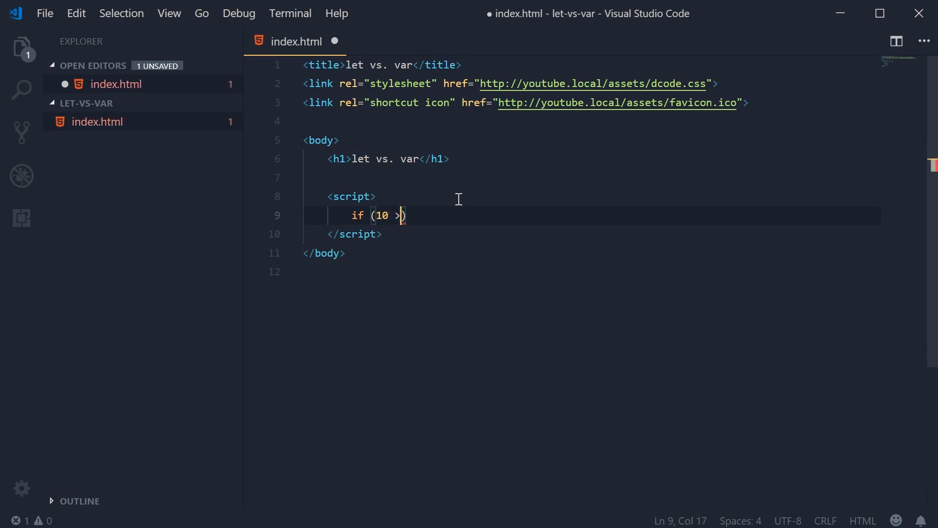
{"action": "type", "text": "2"}
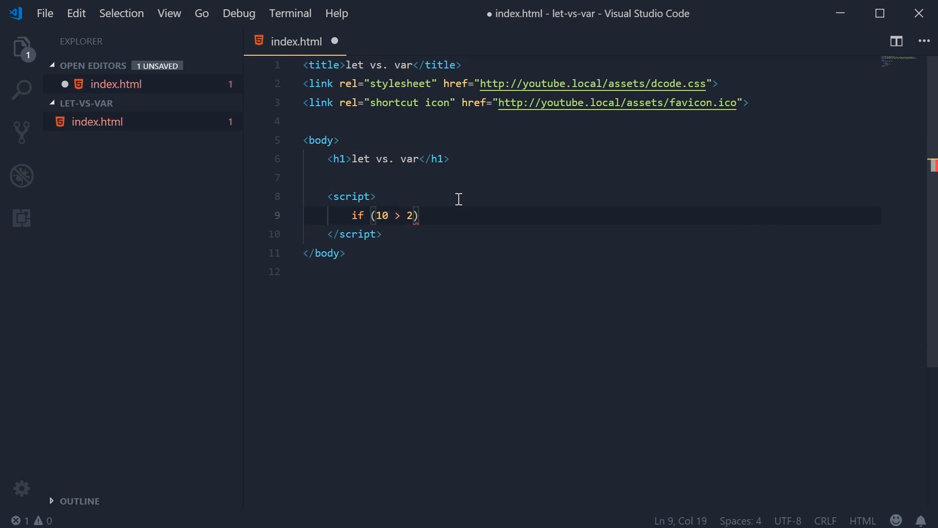
{"action": "type", "text": "{"}
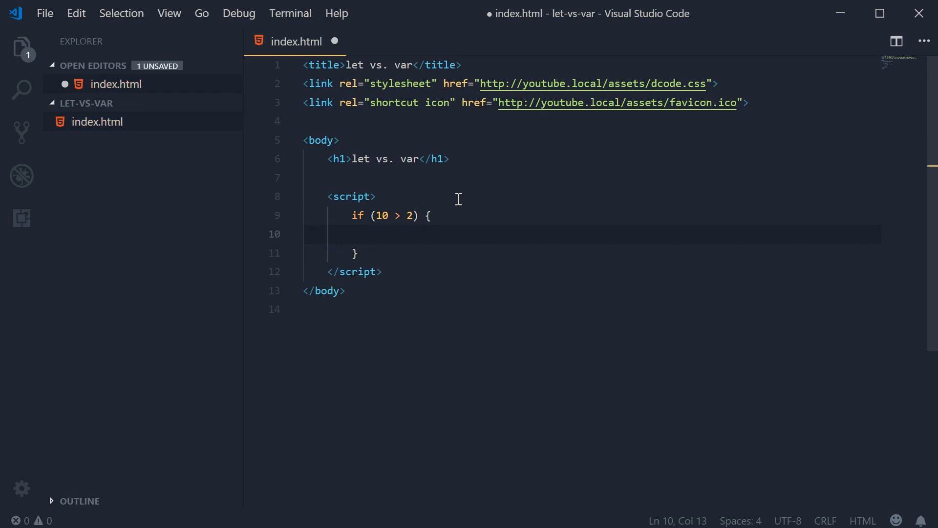
{"action": "type", "text": "le"}
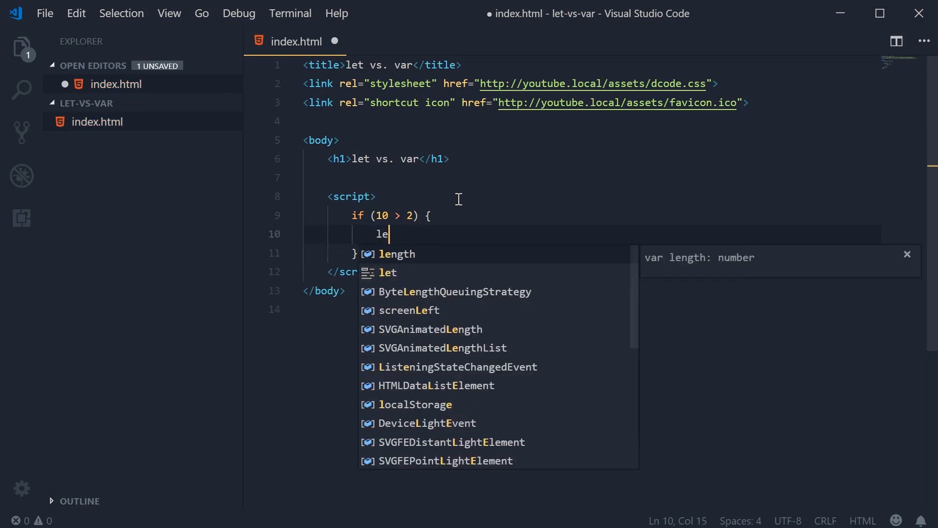
{"action": "type", "text": "t"}
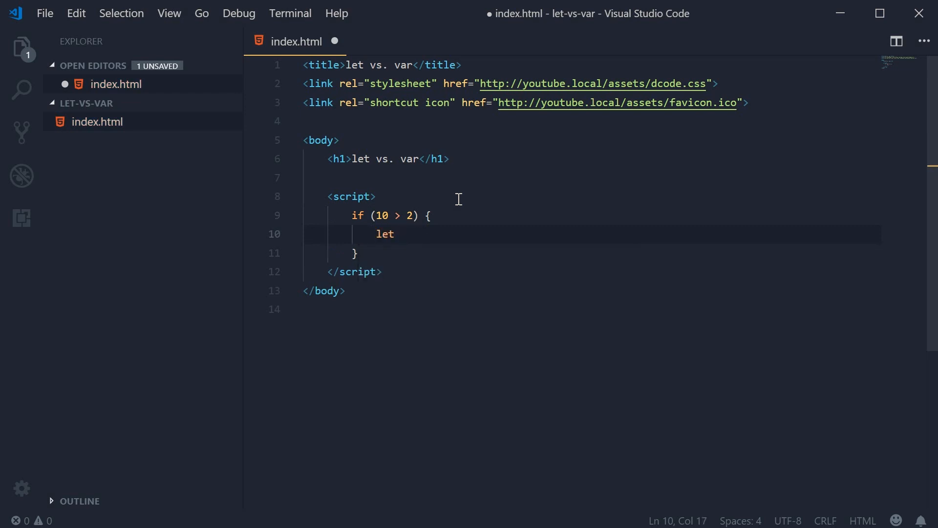
{"action": "type", "text": "a = 5;"}
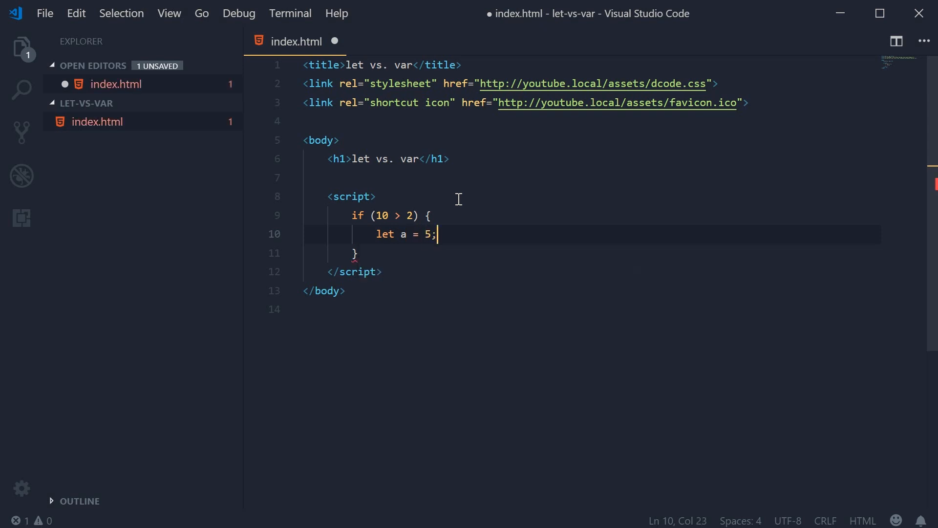
Log a inside the block, start a second console.log after it, and save
{"action": "type", "text": "console"}
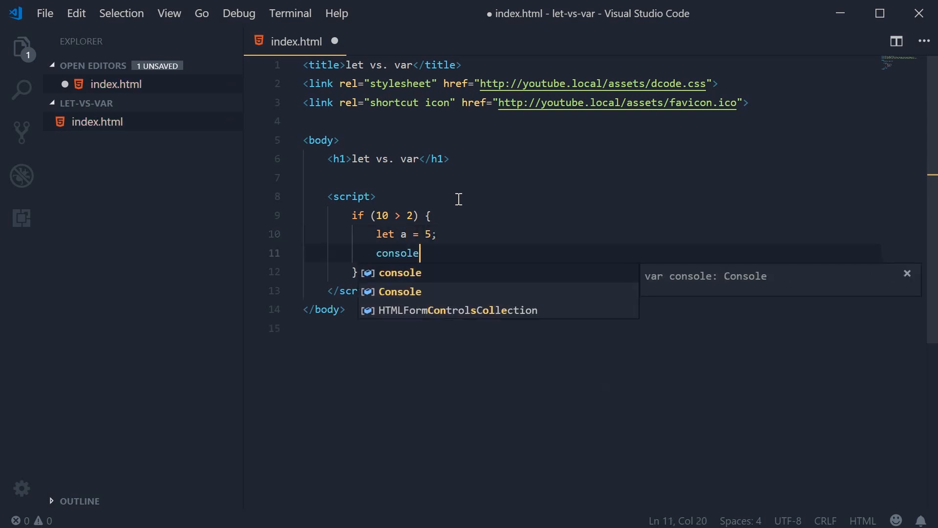
{"action": "type", "text": ".log(a);"}
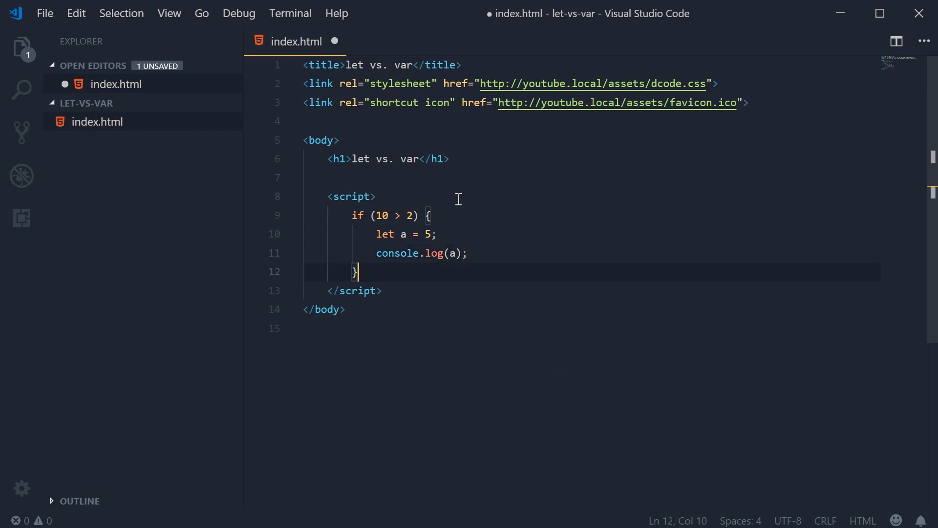
{"action": "type", "text": "console.log(a);"}
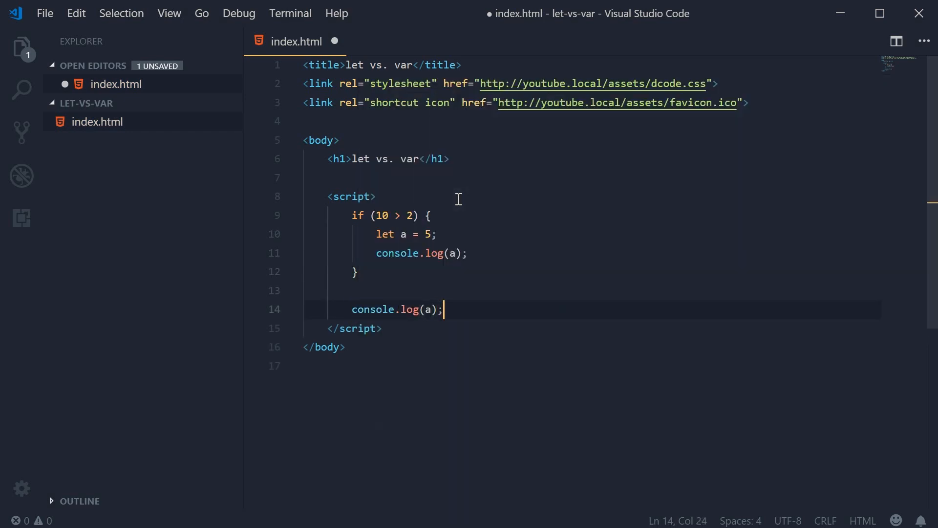
{"action": "key", "text": "ctrl+s"}
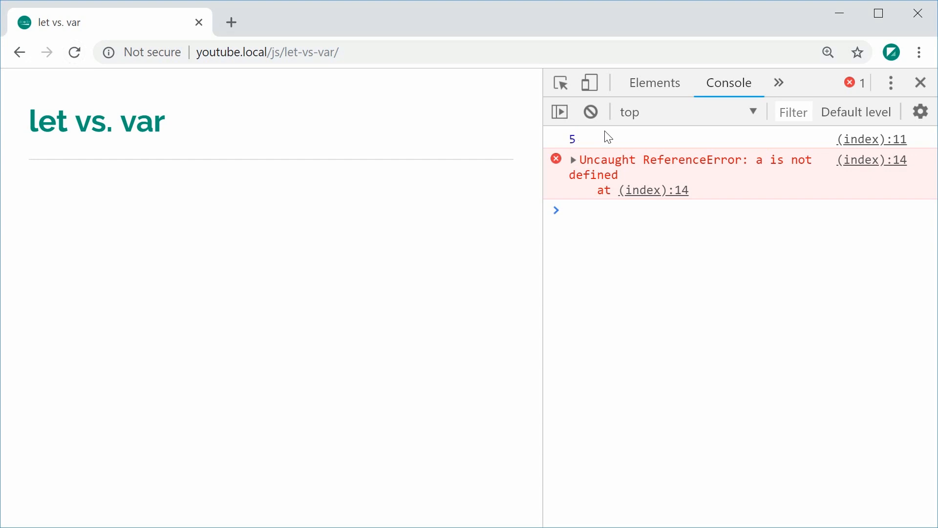
{"action": "mouse_move", "coordinate": [770, 172]}
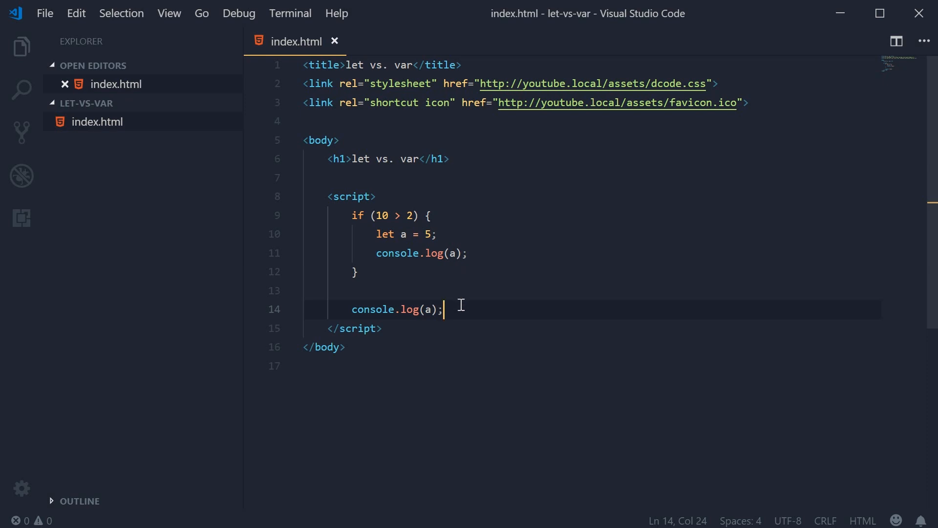
{"action": "mouse_move", "coordinate": [446, 233]}
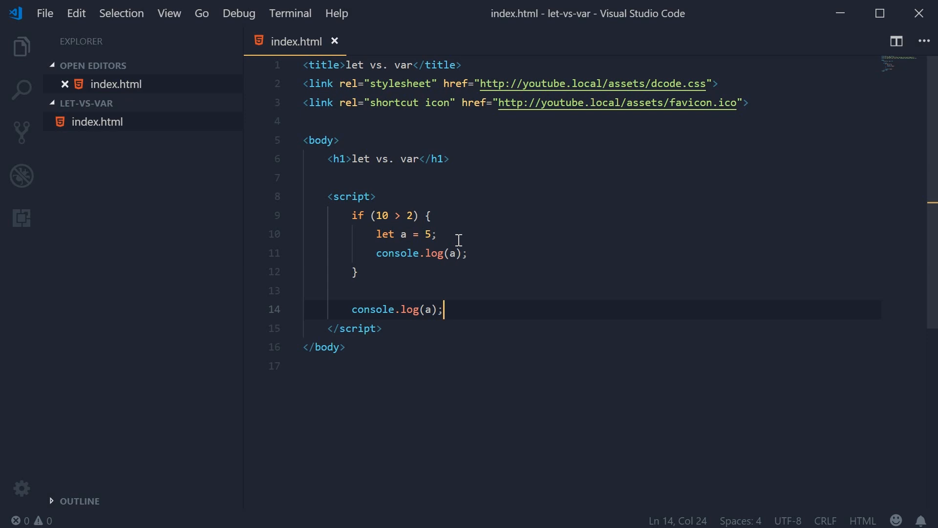
Highlight the if block and replace `let` with `var` in its declaration of a
{"action": "left_click_drag", "start_coordinate": [429, 215], "coordinate": [358, 271]}
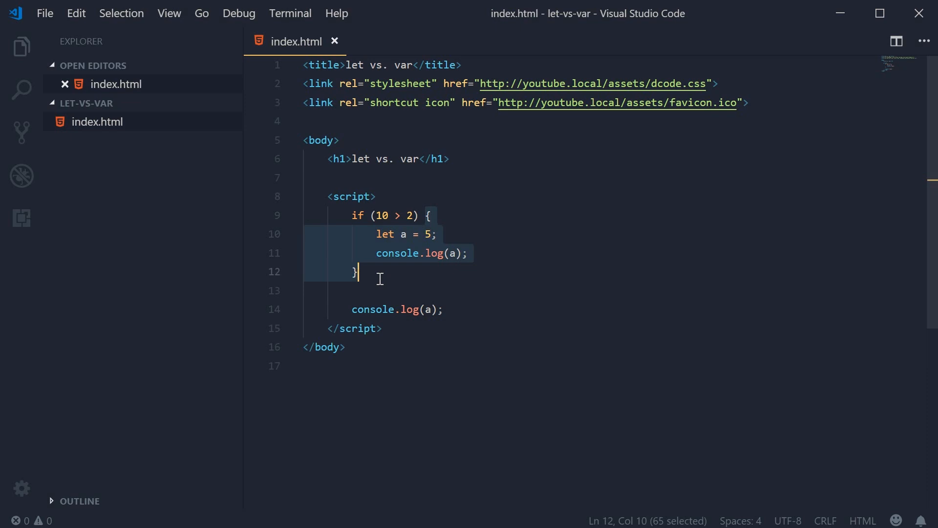
{"action": "mouse_move", "coordinate": [386, 277]}
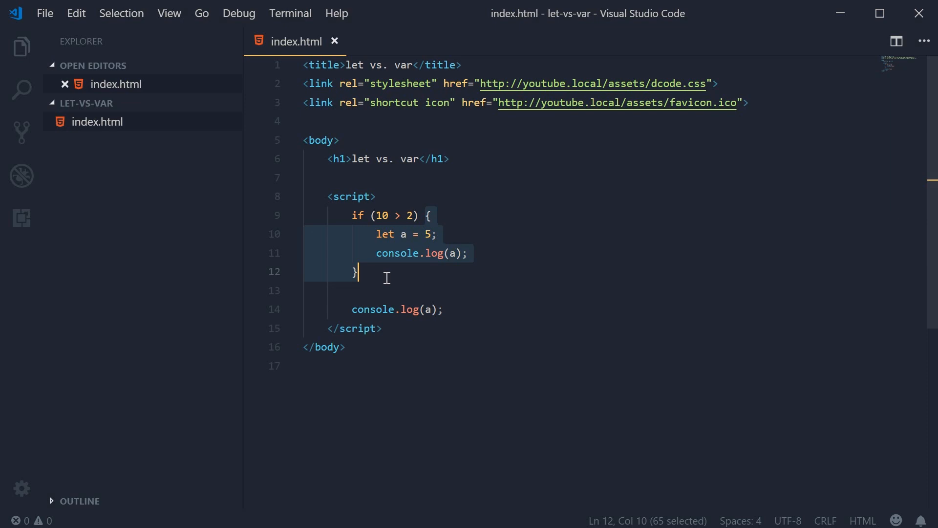
{"action": "type", "text": "var"}
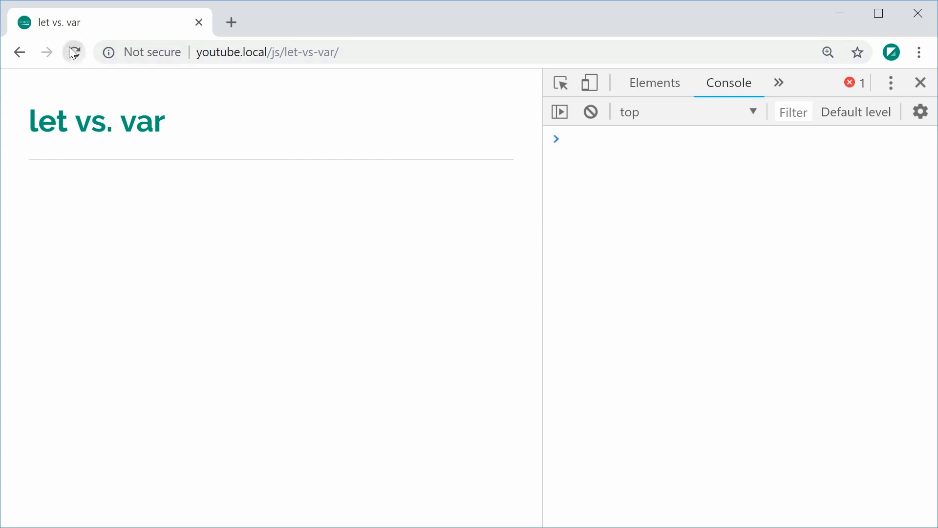
Reload the page in Chrome so the console logs 5 twice without error
{"action": "left_click", "coordinate": [74, 52]}
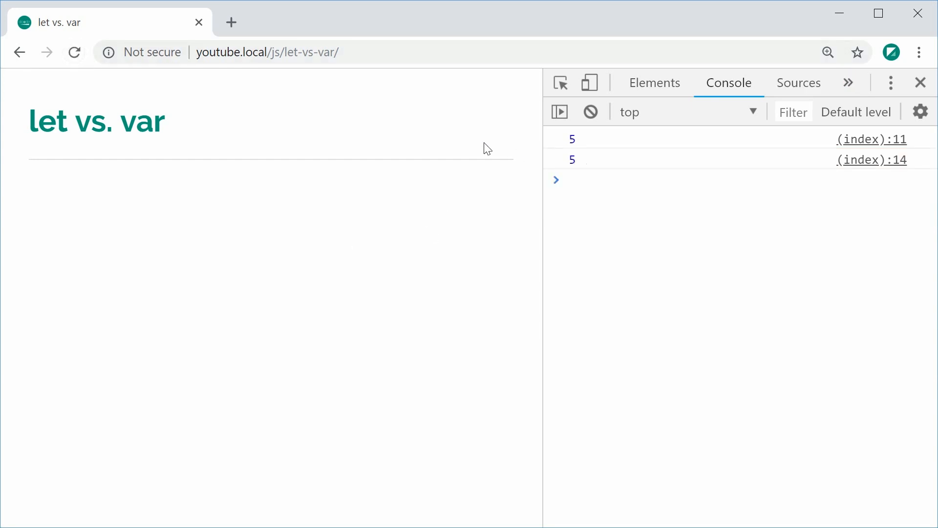